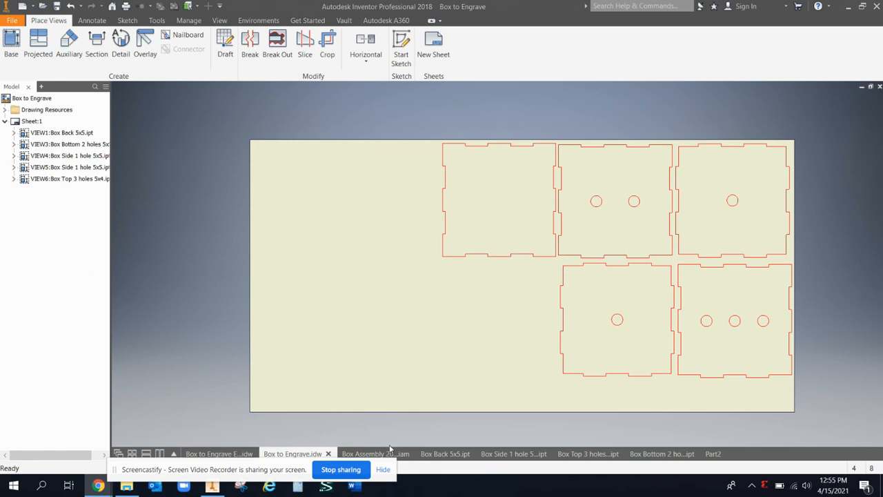
# - Review the Box Assembly, Box Side 1 hole and Box Top 3 holes documents, ending on the assembly
pyautogui.click(367, 452)
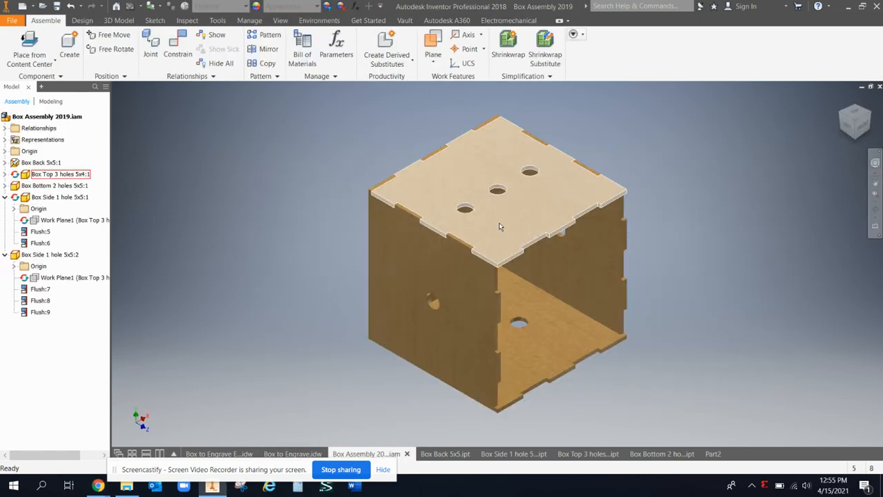
pyautogui.moveTo(491, 209)
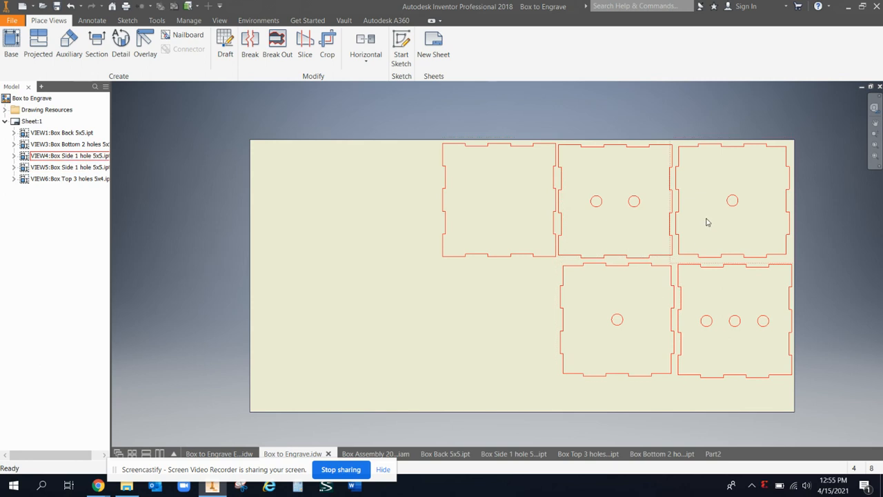
pyautogui.click(61, 132)
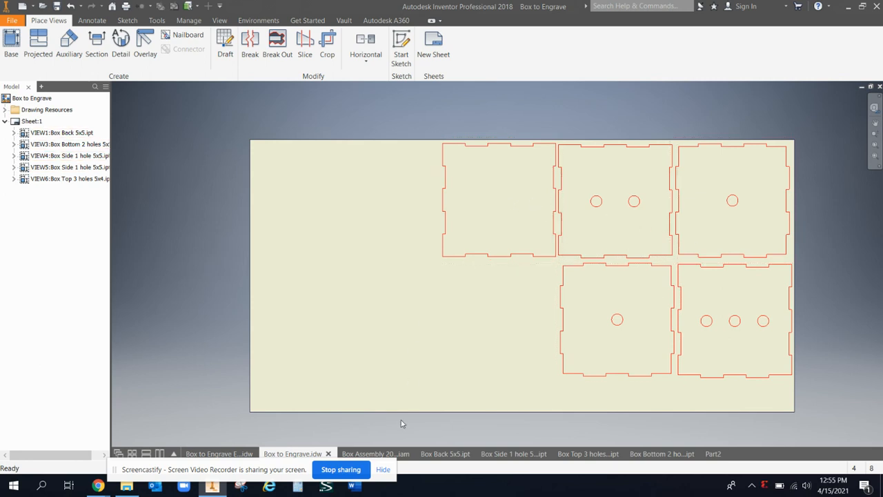
pyautogui.click(436, 453)
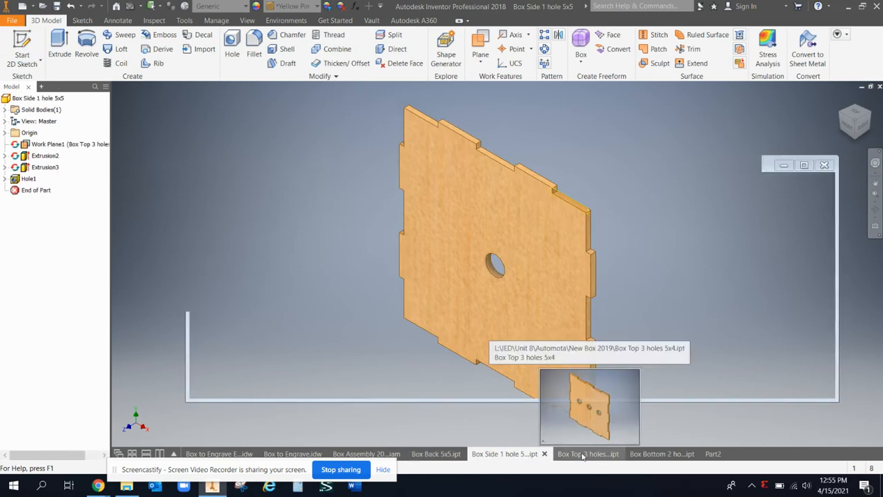
pyautogui.click(588, 453)
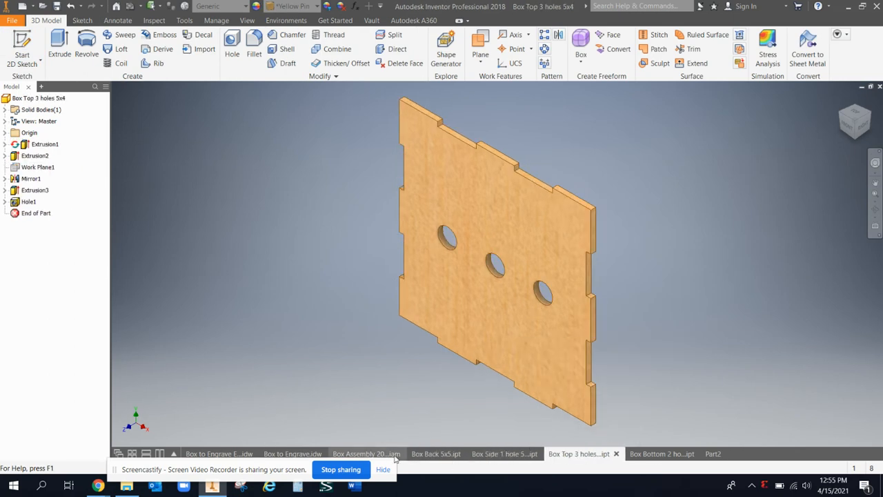
pyautogui.click(366, 453)
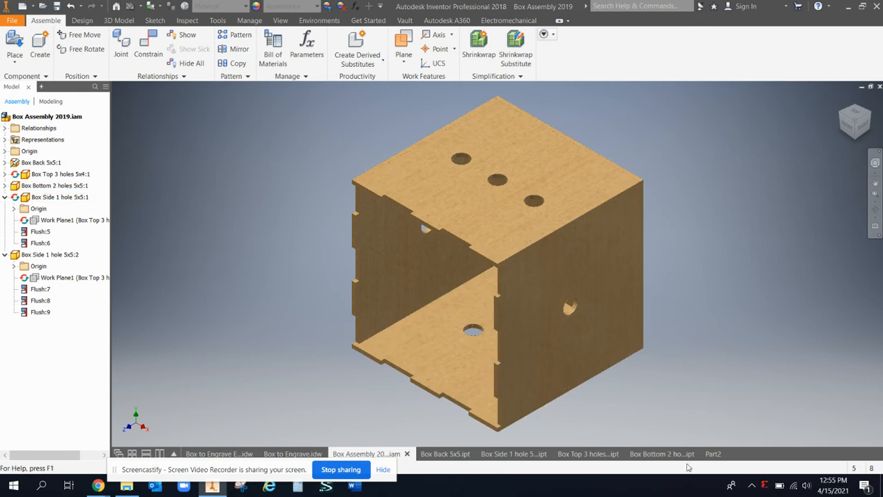
pyautogui.moveTo(712, 453)
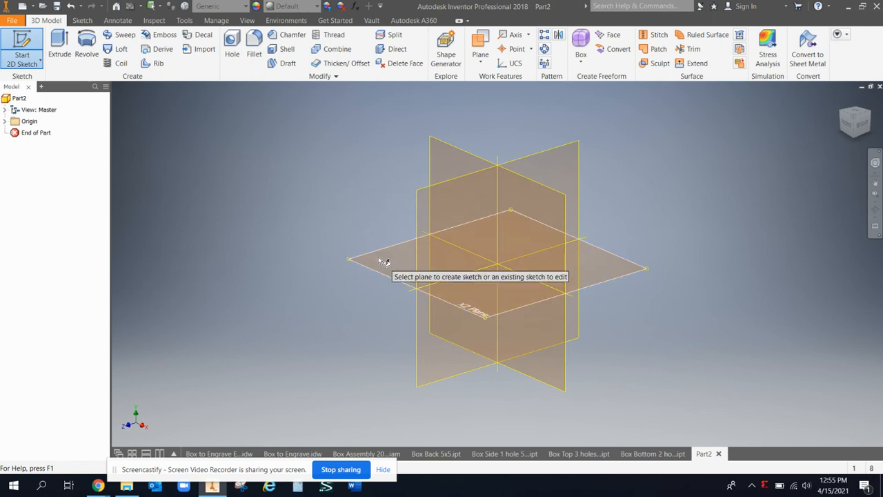
# - Sketch the plate rectangle on a base plane and extrude it 1/8 in thick
pyautogui.click(384, 260)
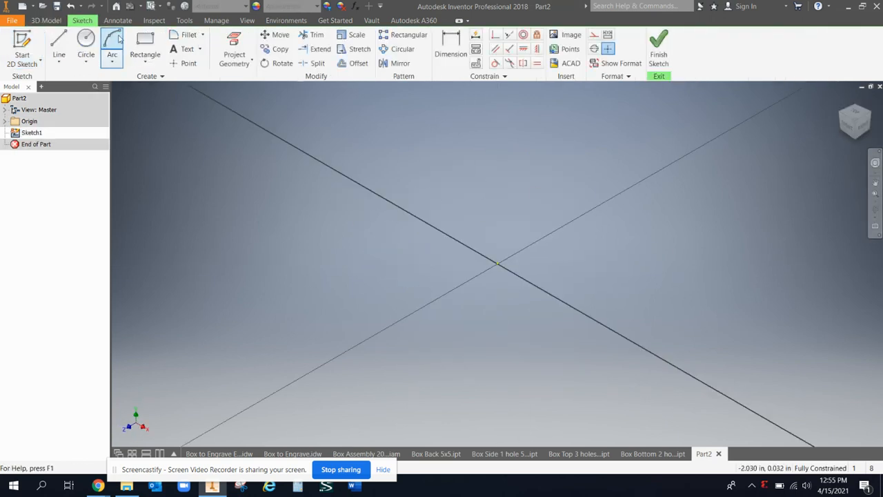
pyautogui.click(145, 53)
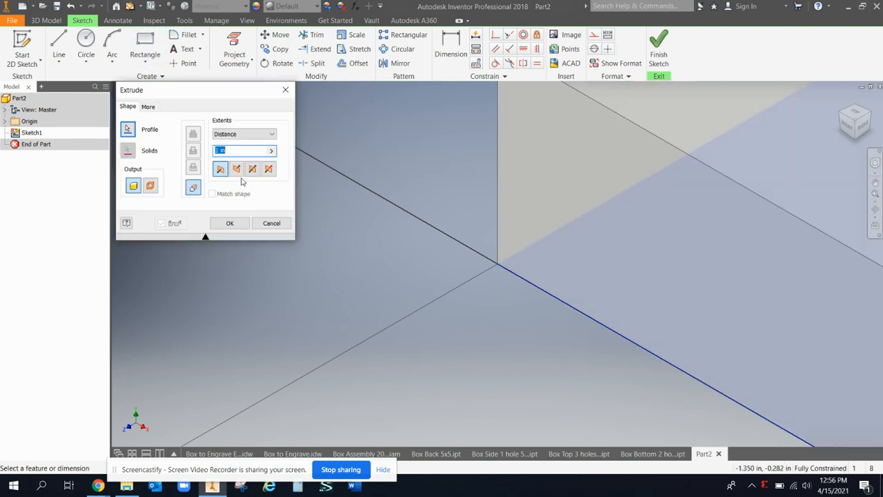
pyautogui.write('1/8')
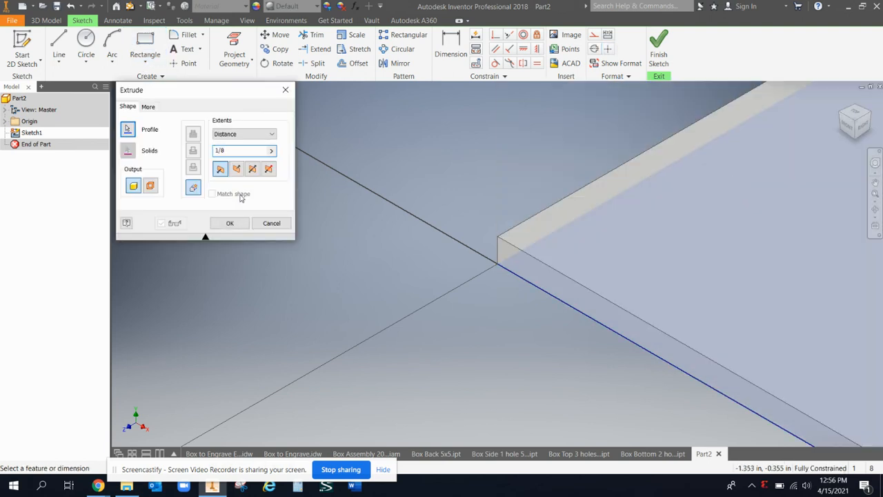
pyautogui.click(229, 223)
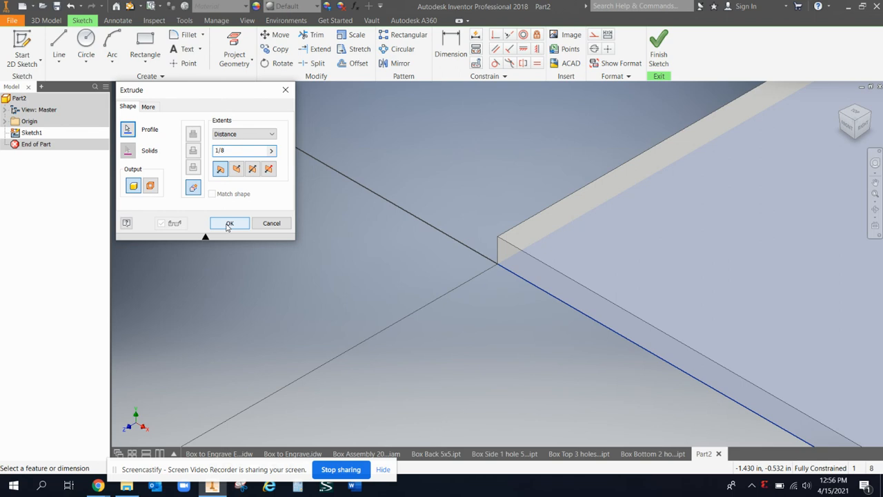
pyautogui.click(229, 224)
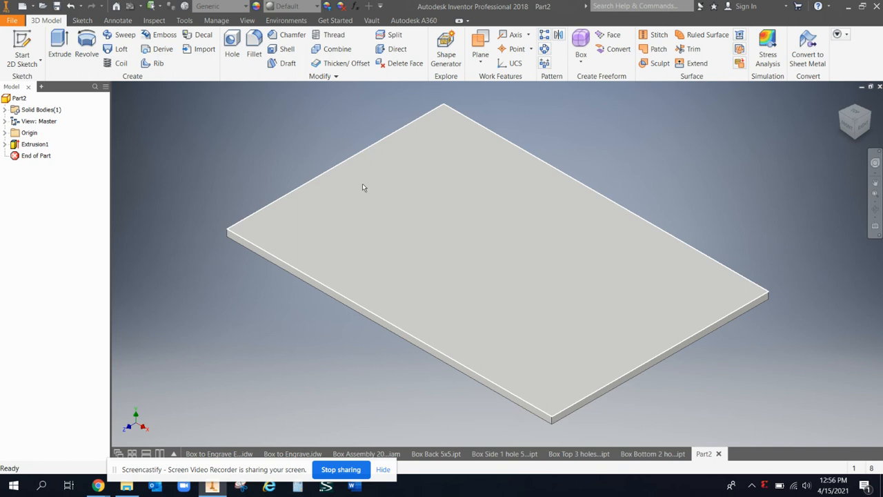
pyautogui.moveTo(403, 271)
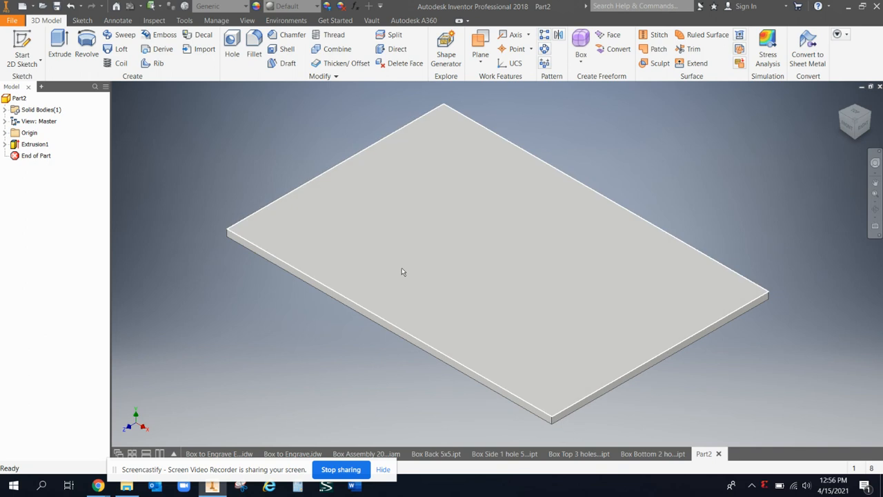
pyautogui.moveTo(444, 305)
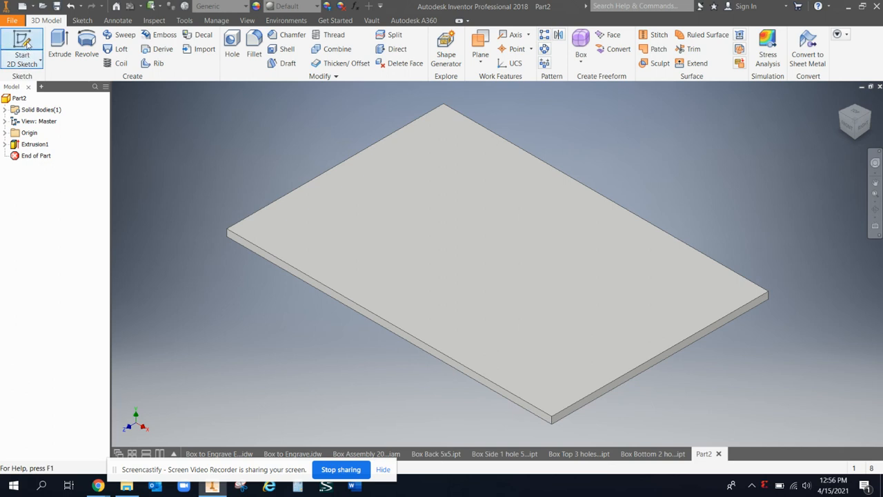
# - Sketch a 1/8 in wide rectangle near the plate's left edge on its top face
pyautogui.click(22, 44)
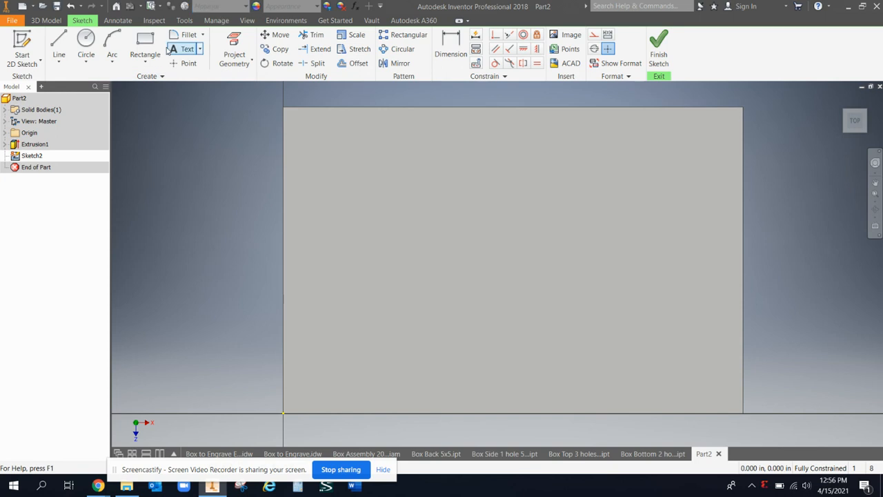
pyautogui.click(145, 54)
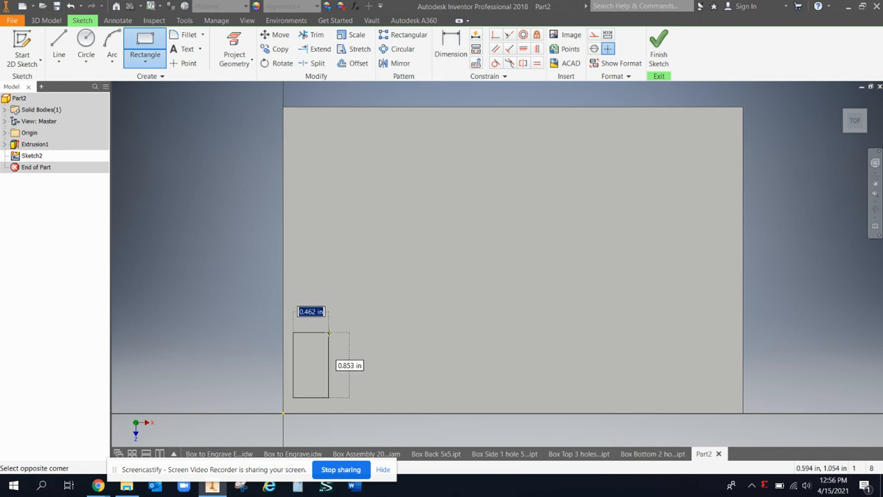
pyautogui.write('1/8')
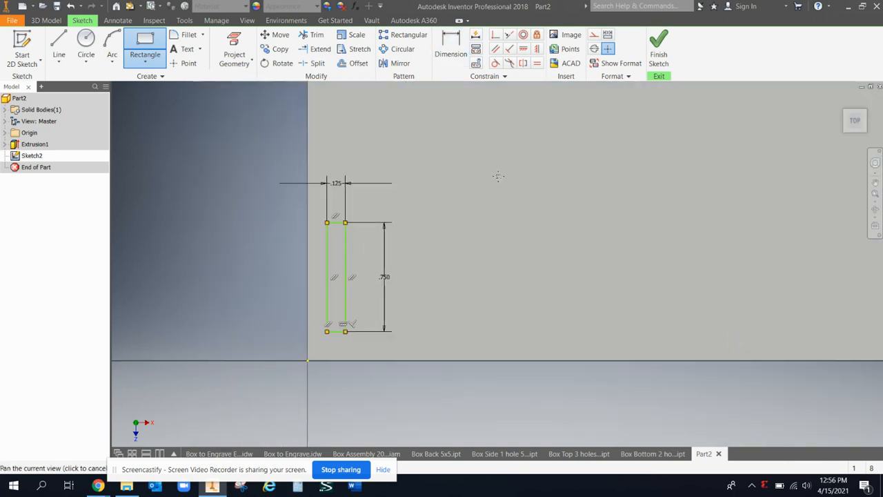
# - Dimension the slot .125 by .750 and constrain its offset from the plate edge
pyautogui.click(450, 42)
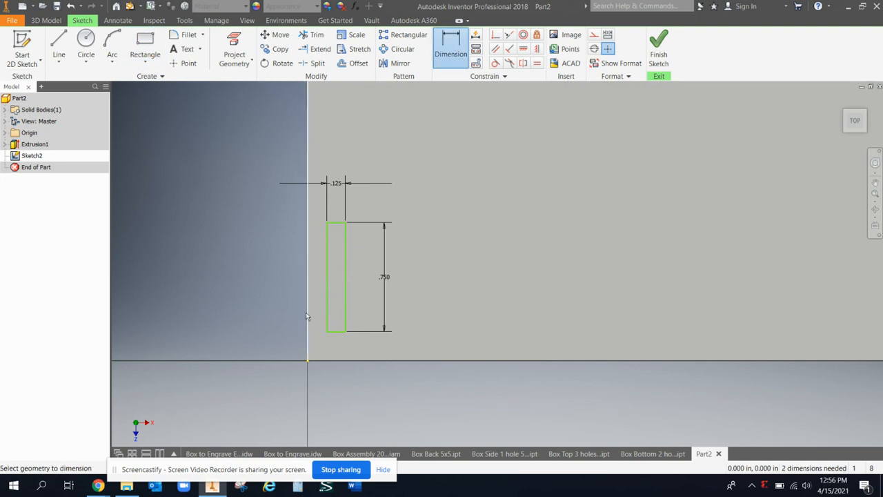
pyautogui.moveTo(330, 338)
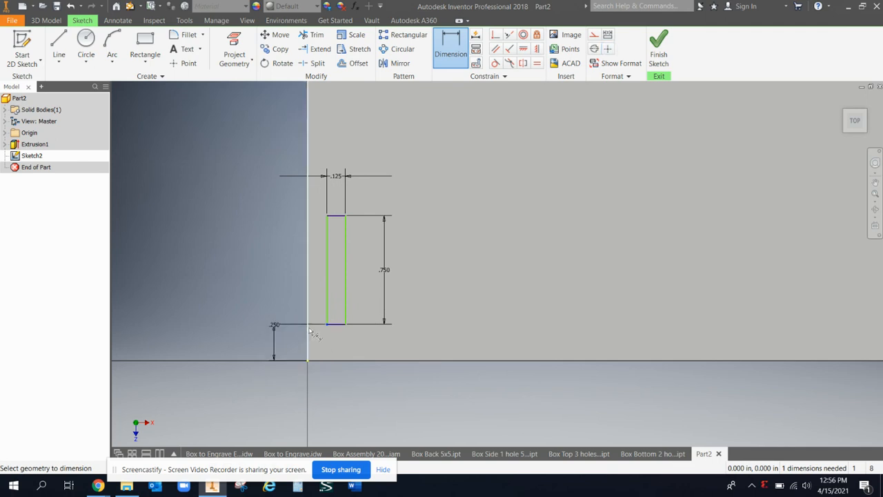
pyautogui.click(328, 343)
pyautogui.write('.125')
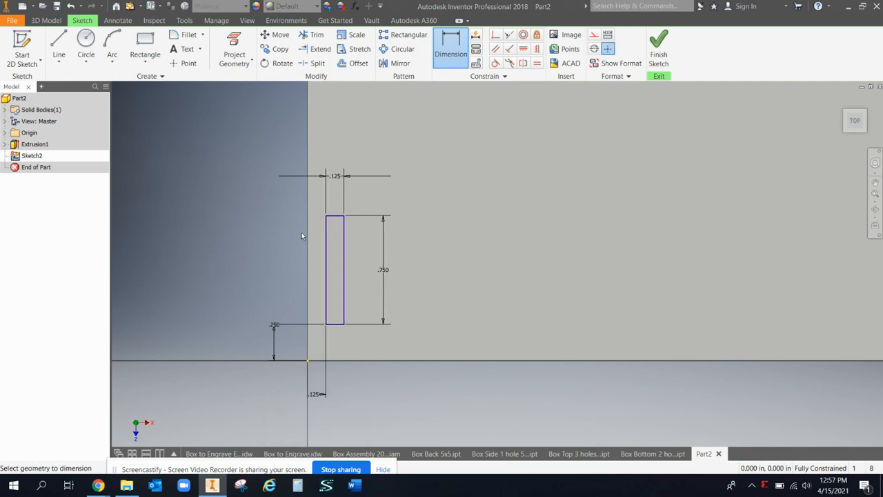
pyautogui.click(326, 260)
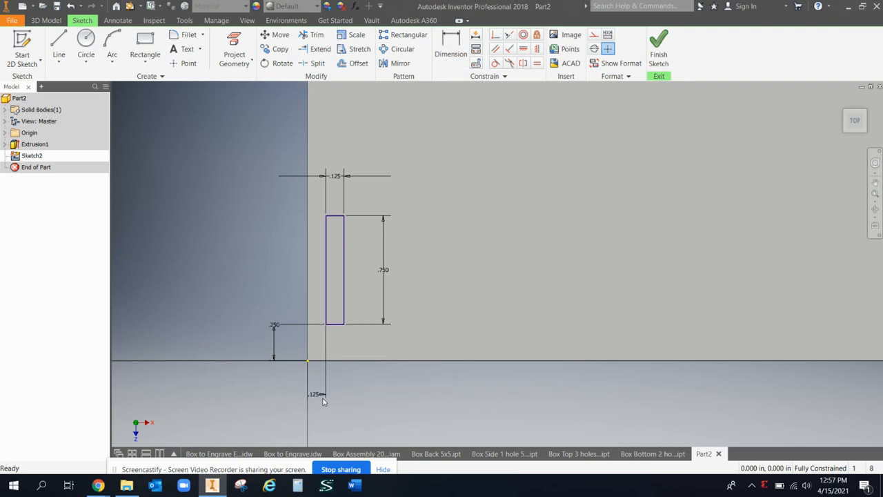
pyautogui.doubleClick(314, 394)
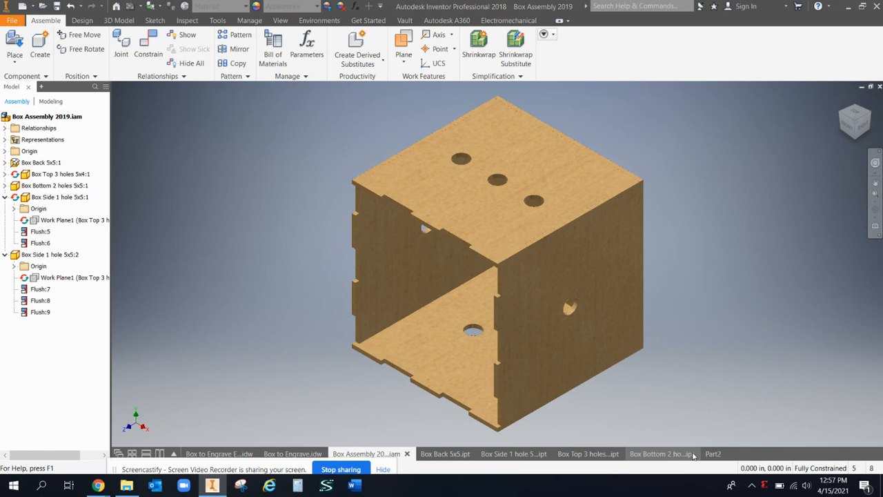
# - Adjust the slot's .125 edge offset in the plate sketch and finish the sketch
pyautogui.click(712, 452)
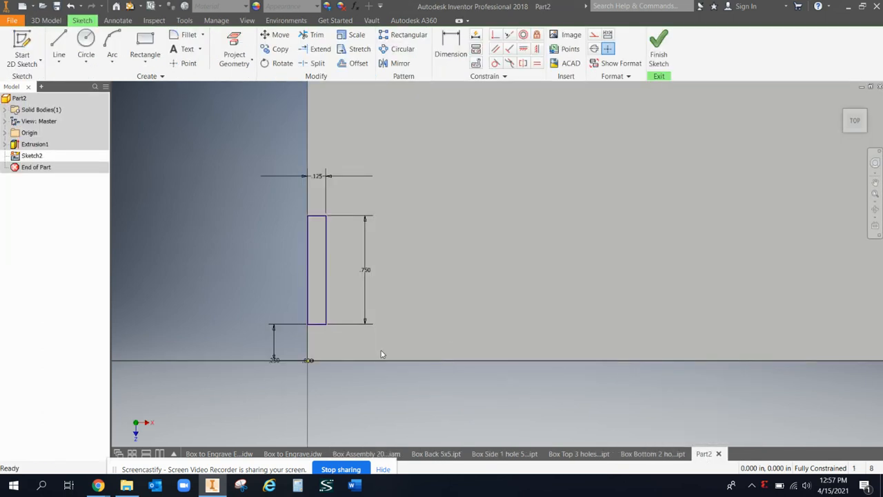
pyautogui.moveTo(310, 365)
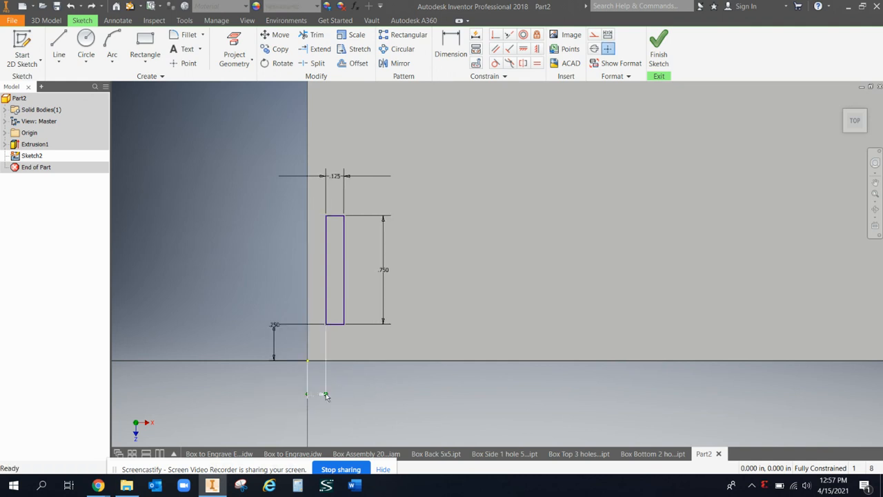
pyautogui.click(325, 395)
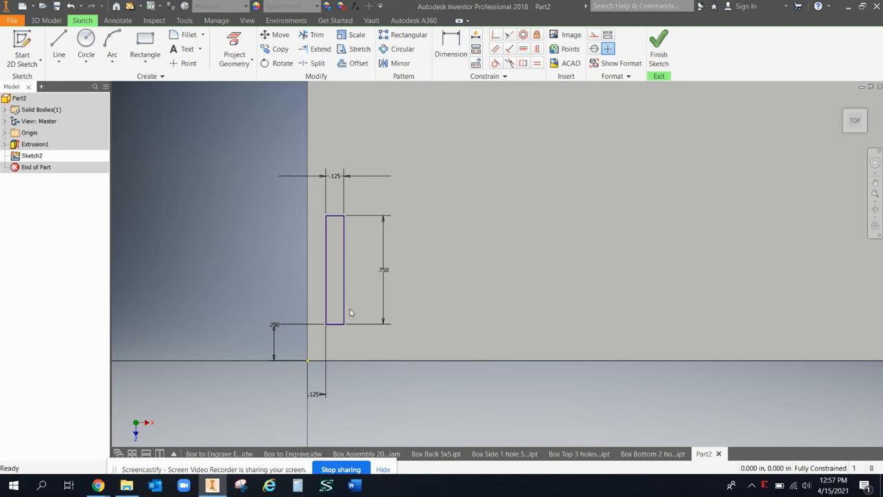
pyautogui.moveTo(334, 309)
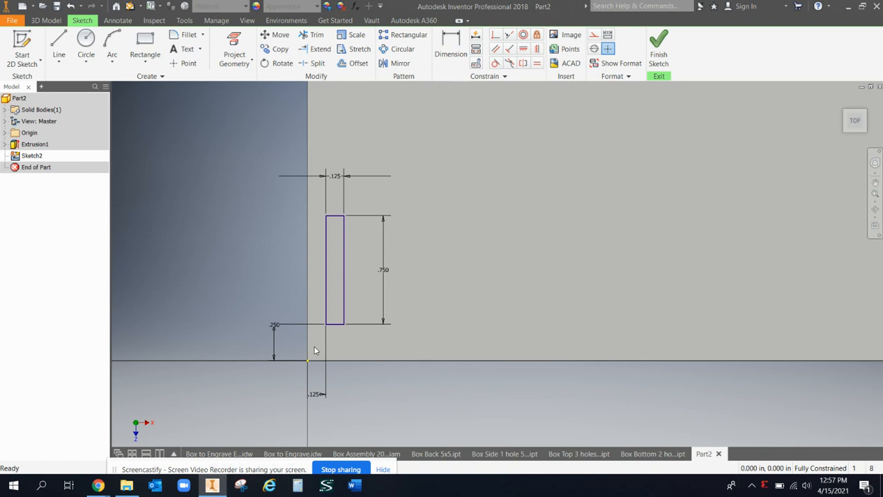
pyautogui.moveTo(320, 336)
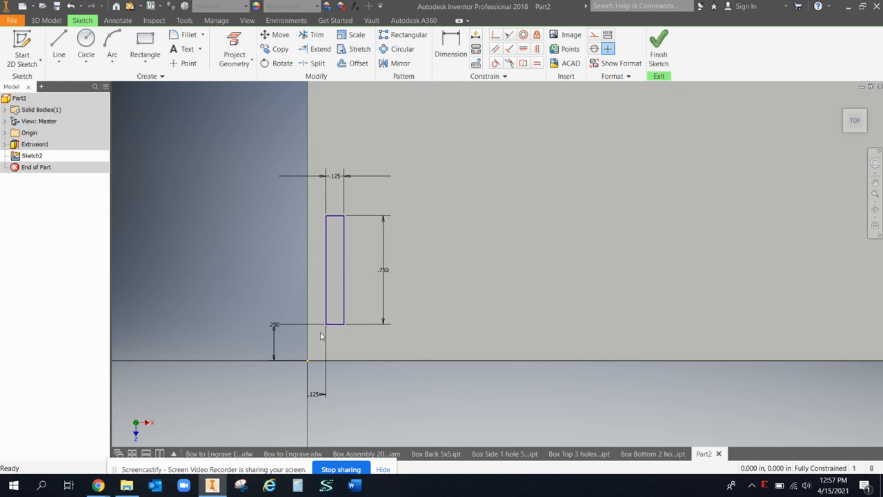
pyautogui.click(345, 276)
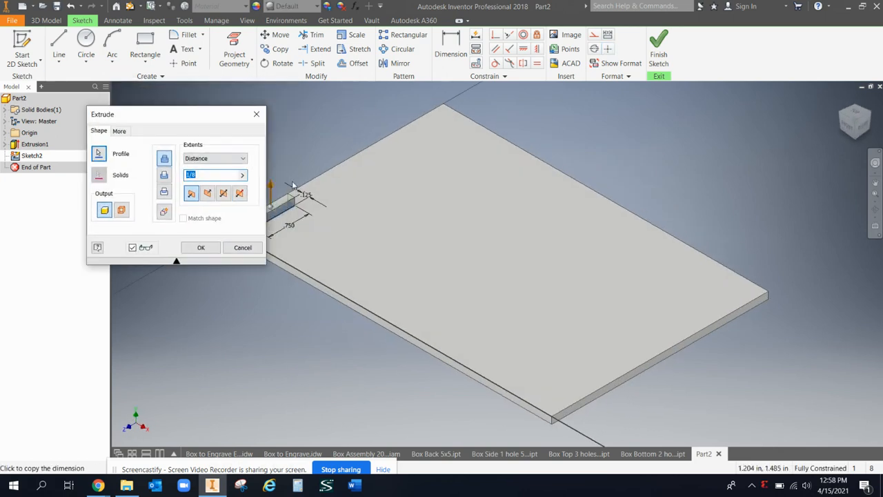
# - Cut the slot profile through the whole plate with Extents set to All
pyautogui.click(241, 158)
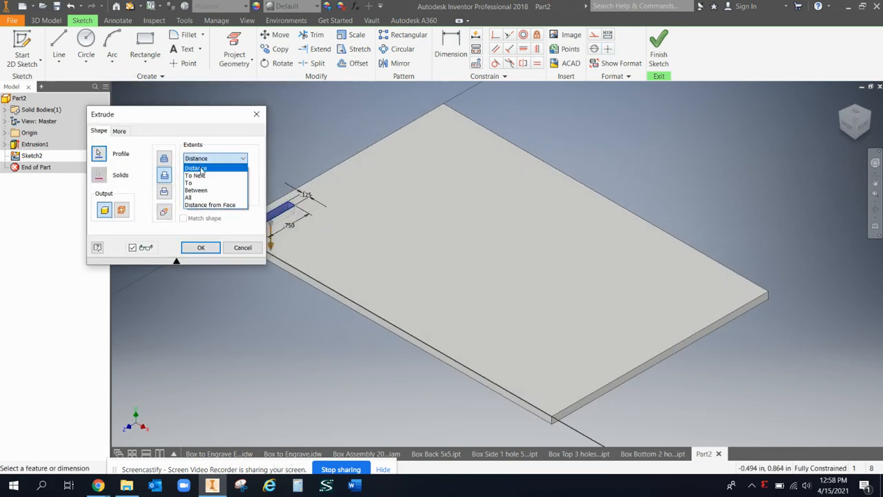
pyautogui.click(201, 247)
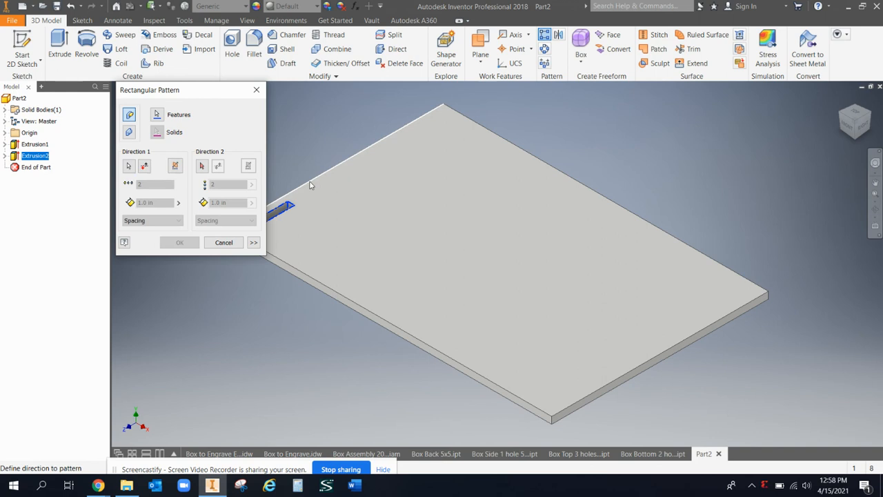
# - Pattern the slot along the long edge, count 3 with 1.25 in spacing
pyautogui.click(144, 166)
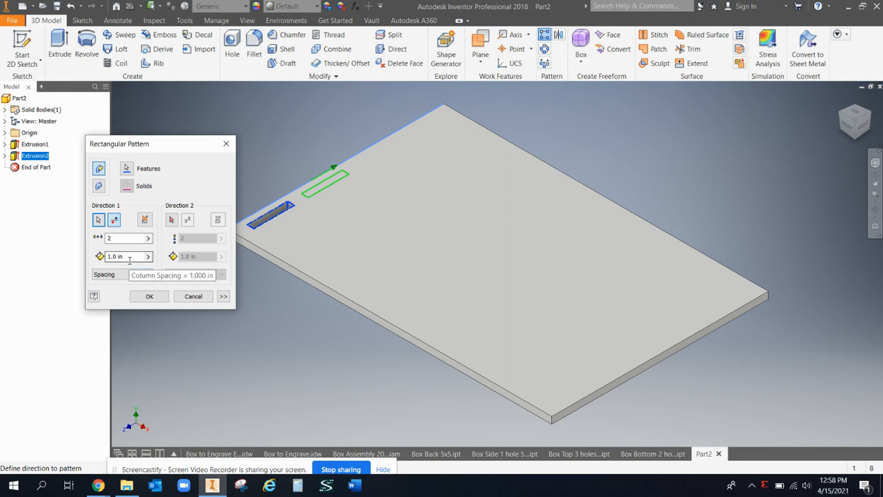
pyautogui.click(125, 256)
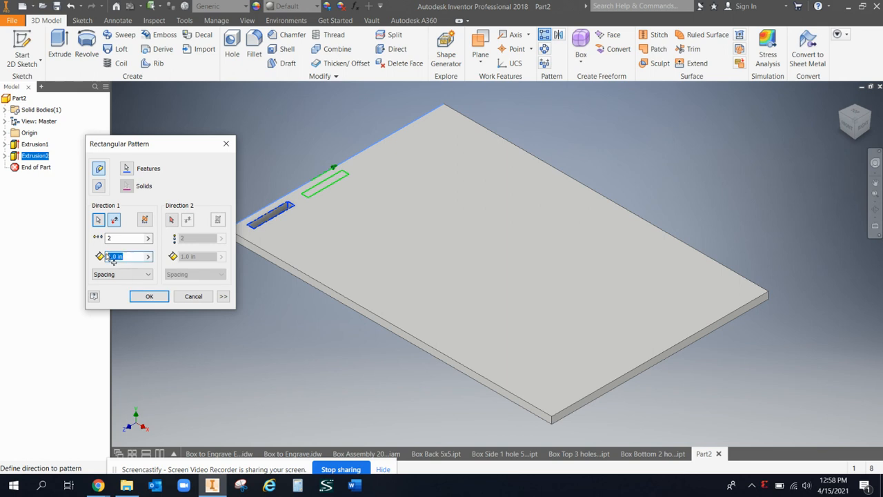
pyautogui.write('2')
pyautogui.write('1.5')
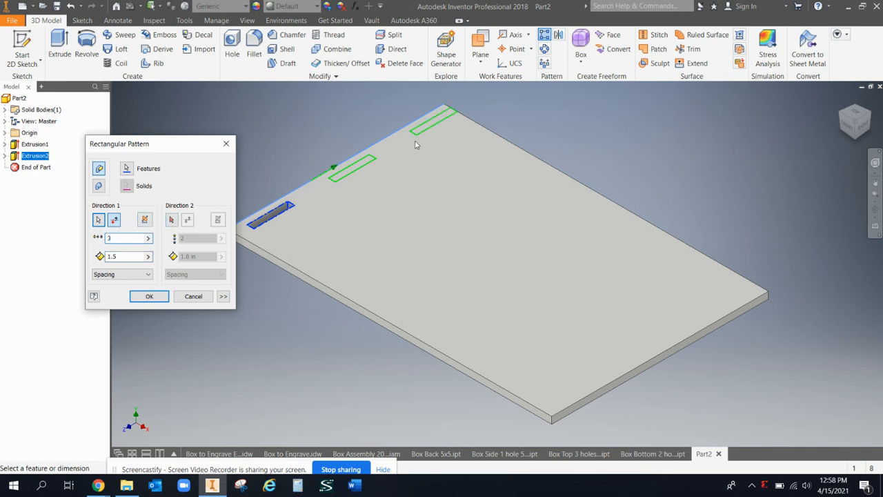
pyautogui.click(124, 255)
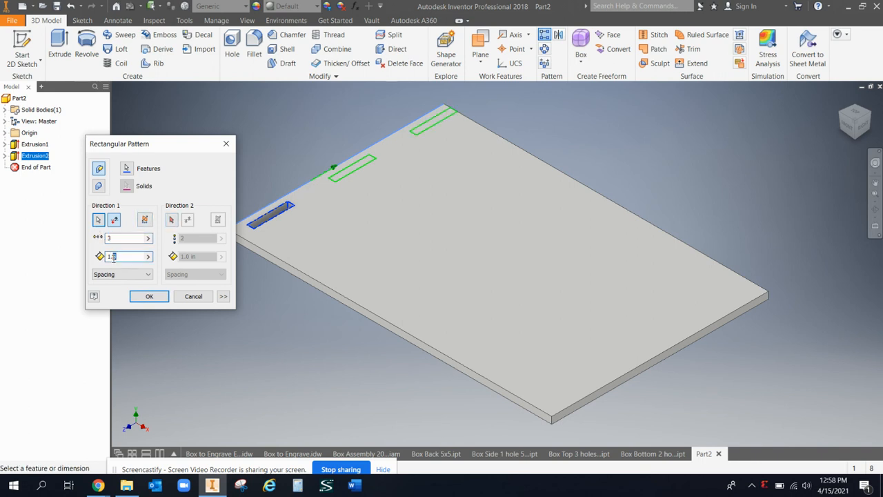
pyautogui.write('1.25')
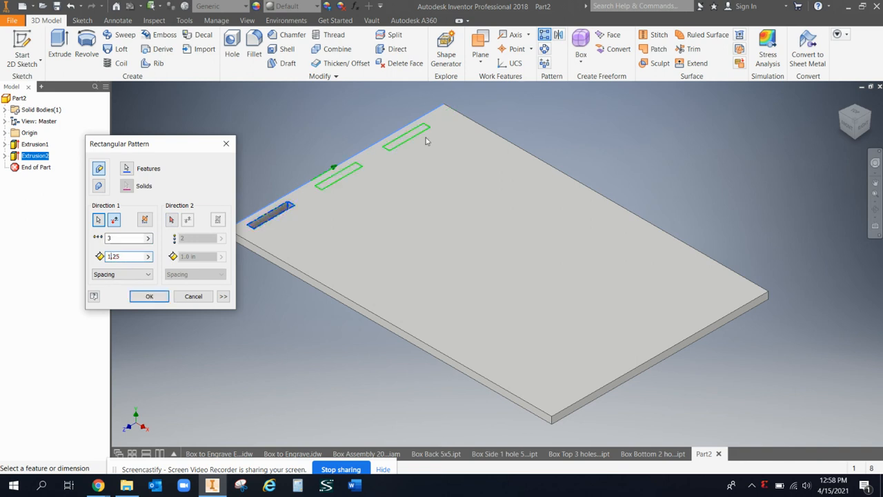
pyautogui.moveTo(378, 186)
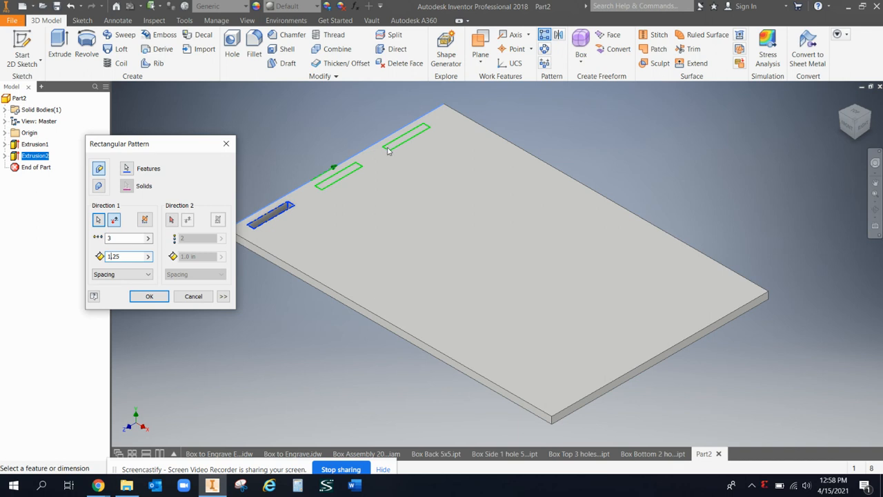
pyautogui.moveTo(261, 233)
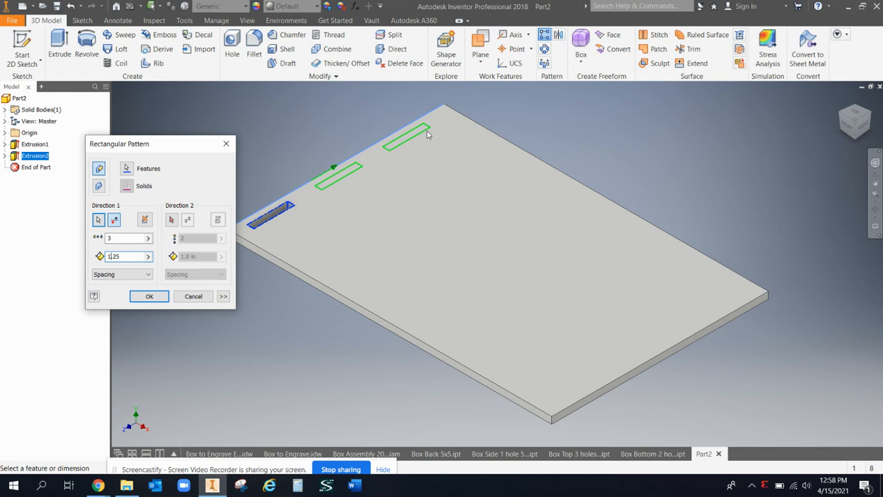
pyautogui.moveTo(431, 138)
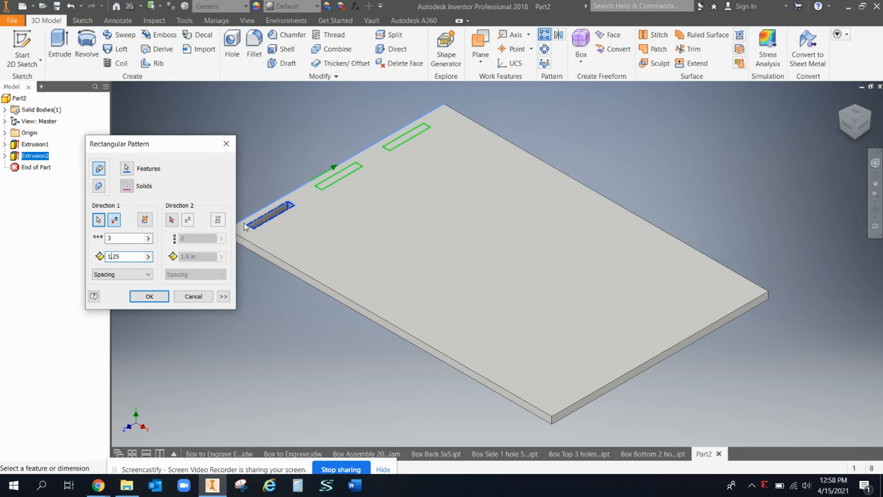
pyautogui.moveTo(378, 171)
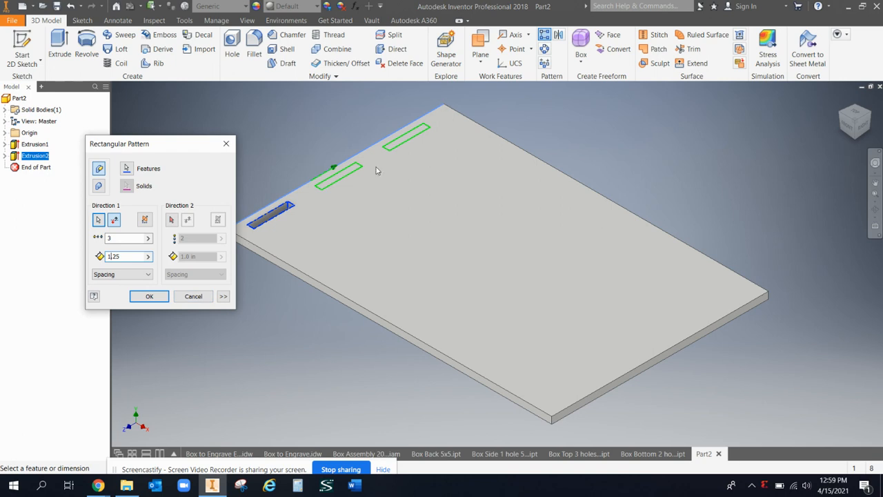
pyautogui.moveTo(429, 130)
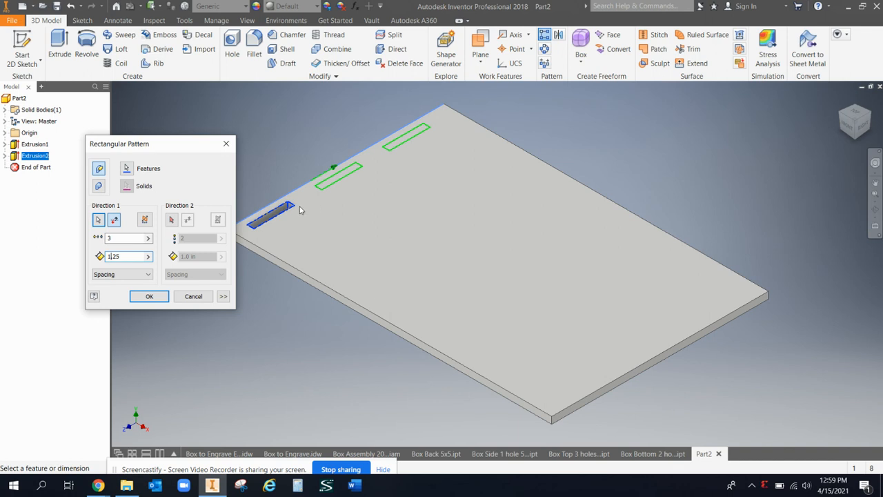
pyautogui.moveTo(257, 232)
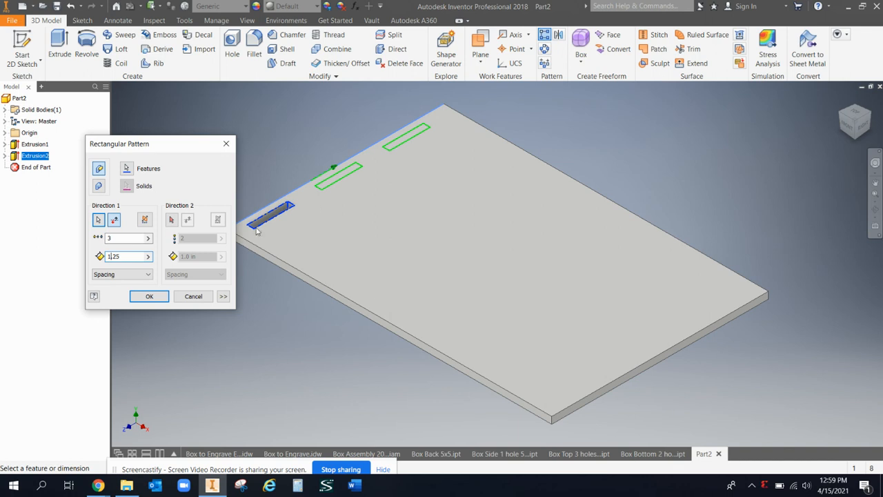
pyautogui.click(149, 295)
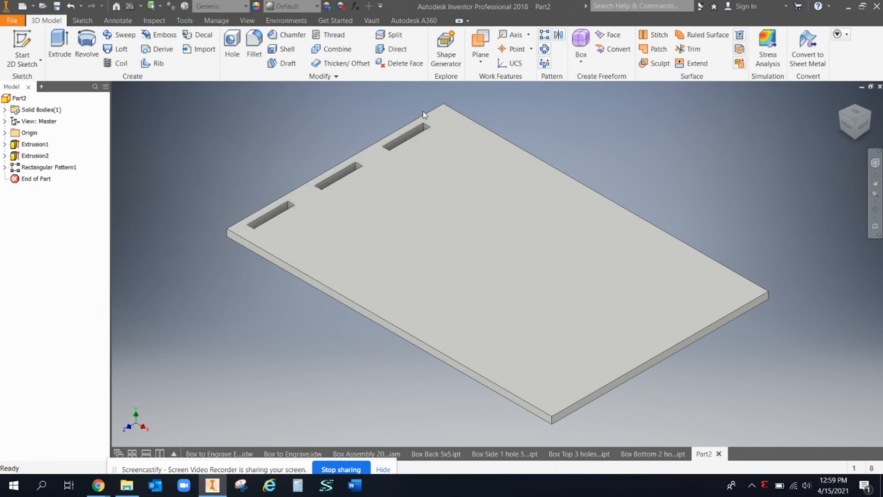
# - Create a Midplane between Two Planes work plane through the plate's middle
pyautogui.click(481, 54)
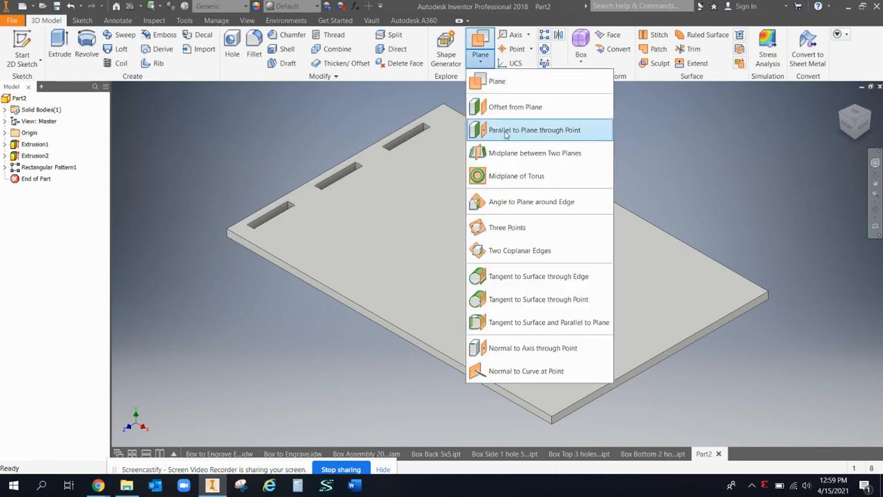
pyautogui.click(536, 130)
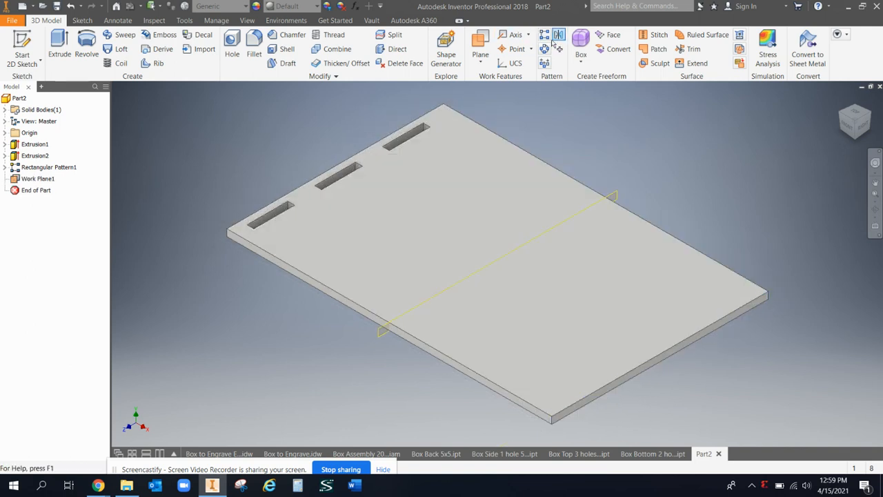
pyautogui.click(557, 34)
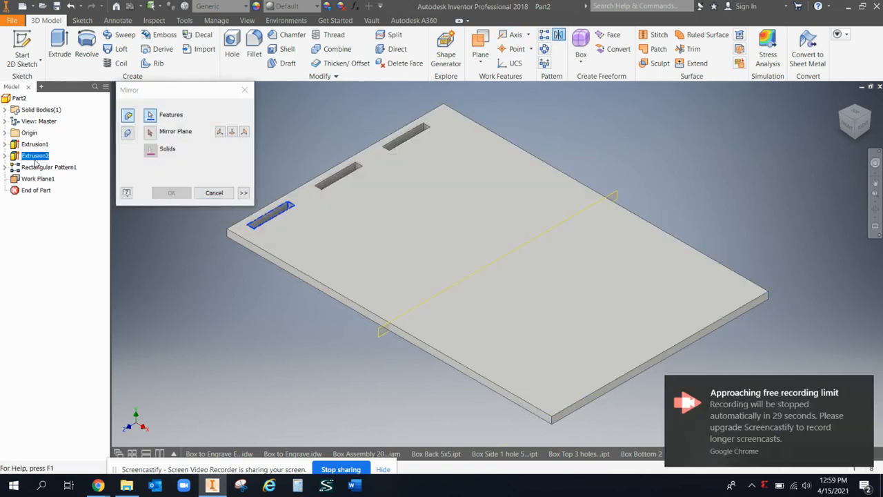
# - Mirror Extrusion2 and Rectangular Pattern1 across Work Plane1 to the opposite edge
pyautogui.click(49, 167)
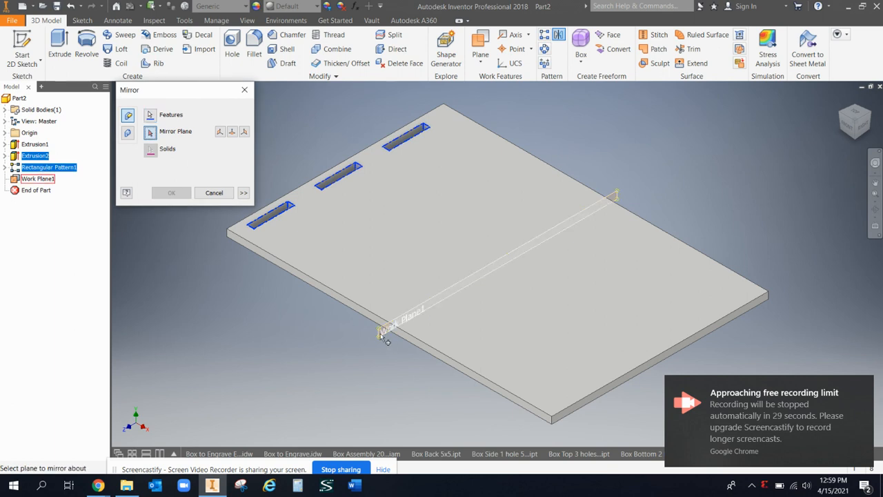
pyautogui.click(386, 331)
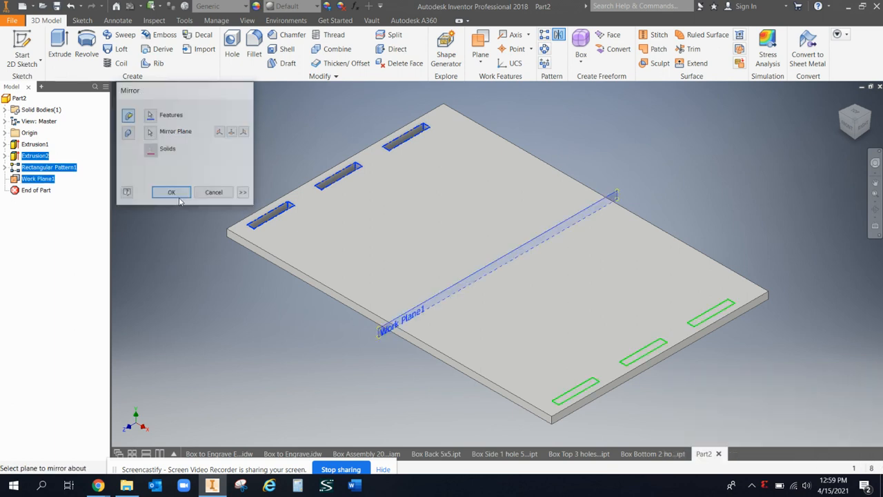
pyautogui.click(171, 192)
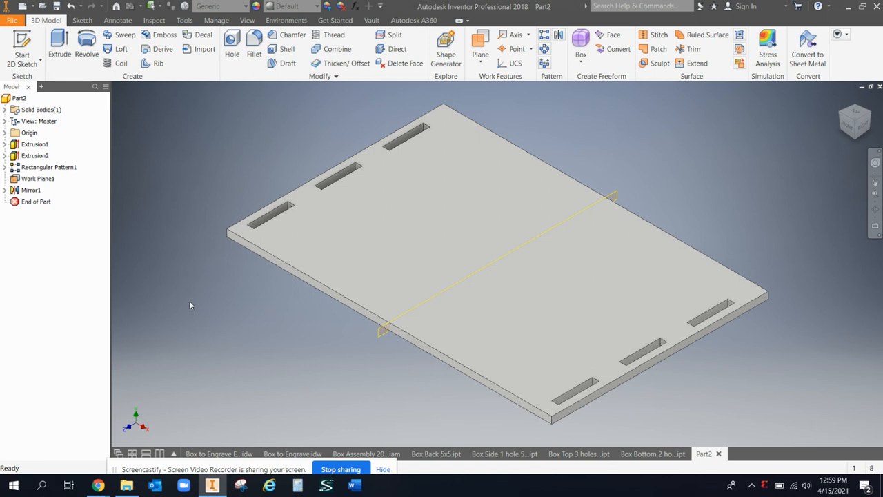
pyautogui.moveTo(201, 298)
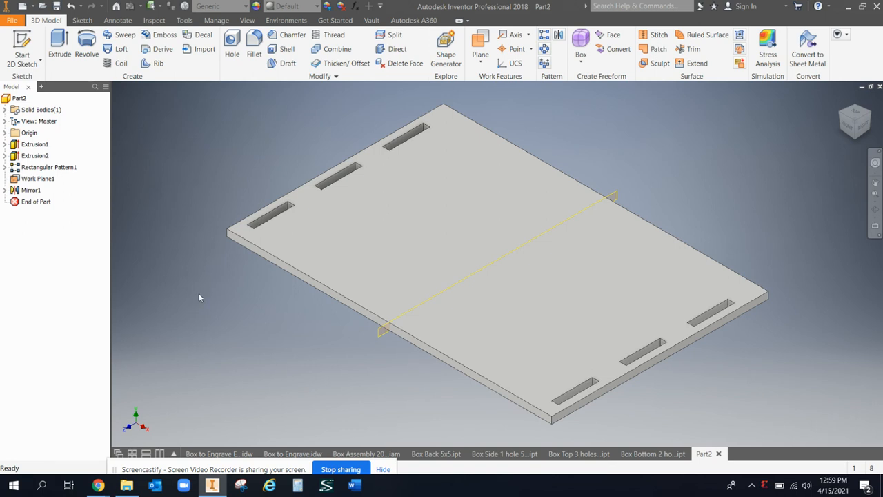
pyautogui.moveTo(241, 309)
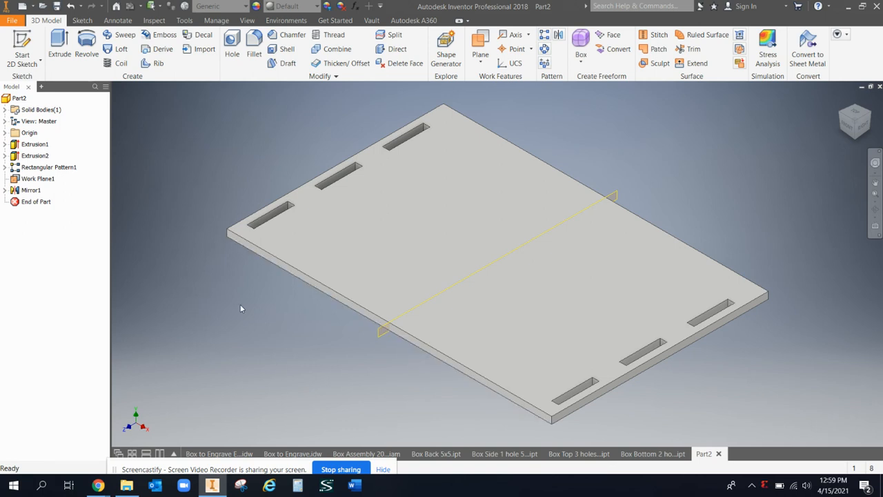
pyautogui.moveTo(320, 434)
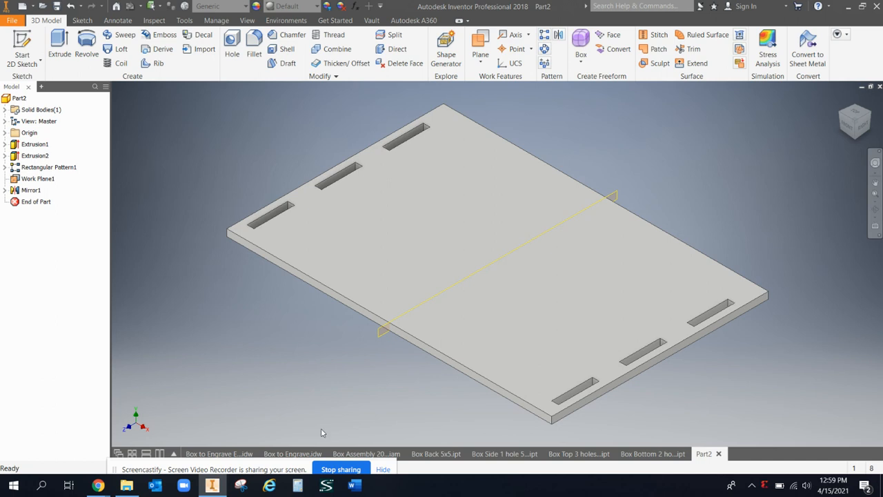